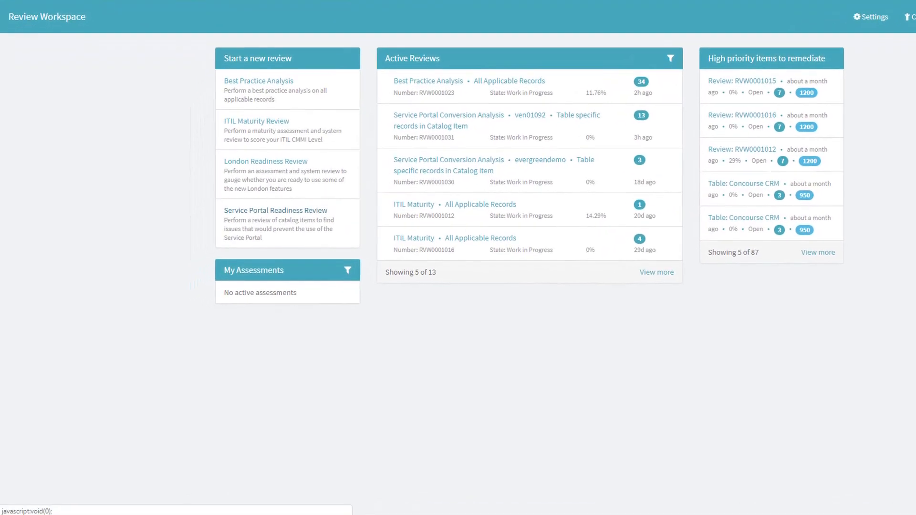
Submit a Service Portal Readiness Review of active sc_cat_item records, creating draft RVW0001032
left_click(275, 210)
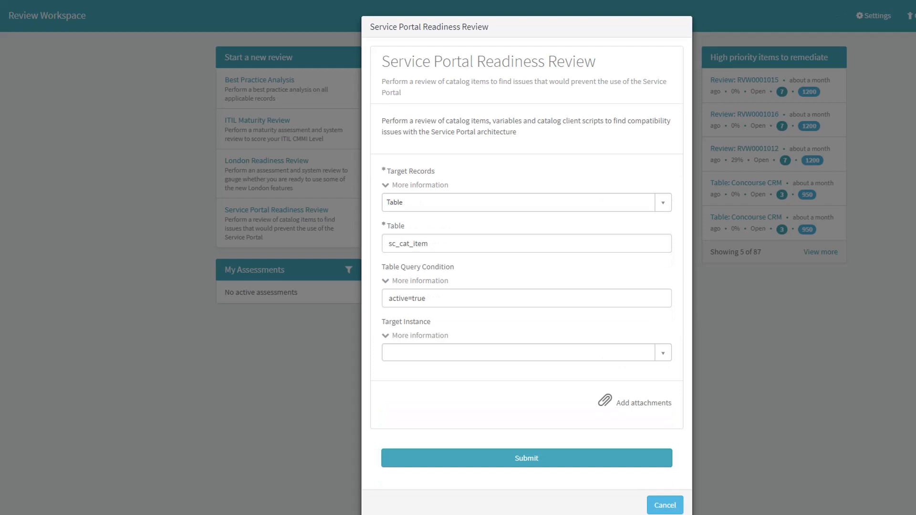
left_click(662, 202)
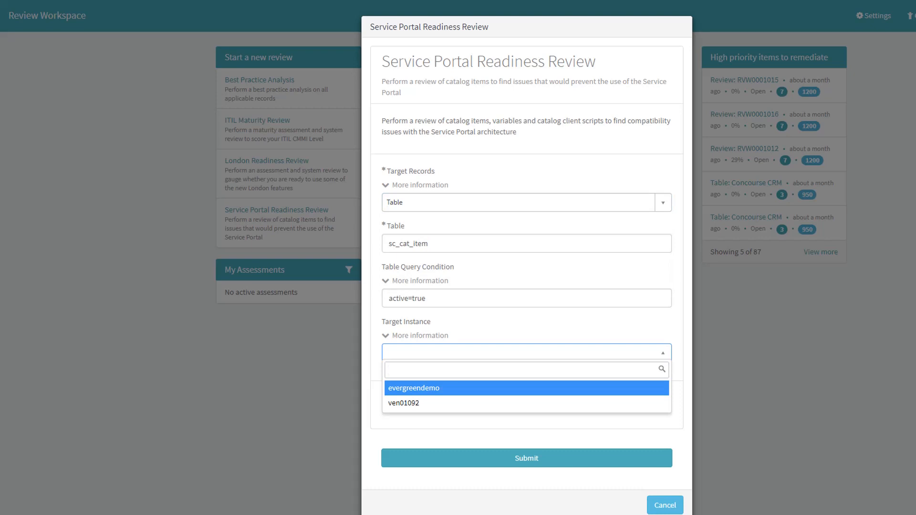
left_click(523, 369)
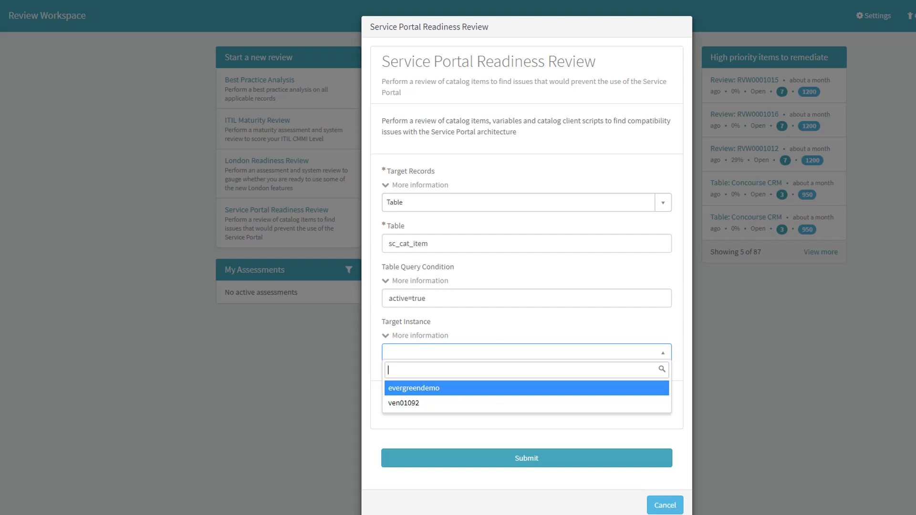
left_click(525, 458)
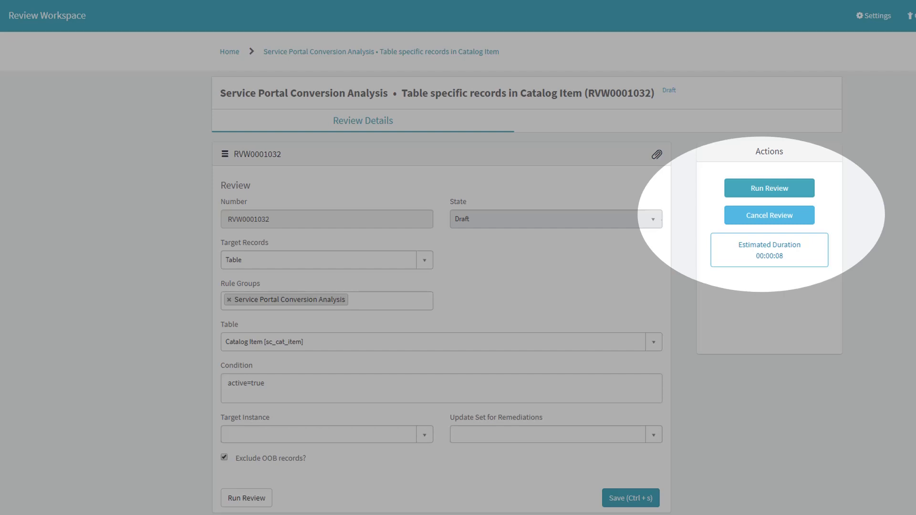
Open review RVW0001031, scroll through its findings chart, and view the PDF report
left_click(769, 187)
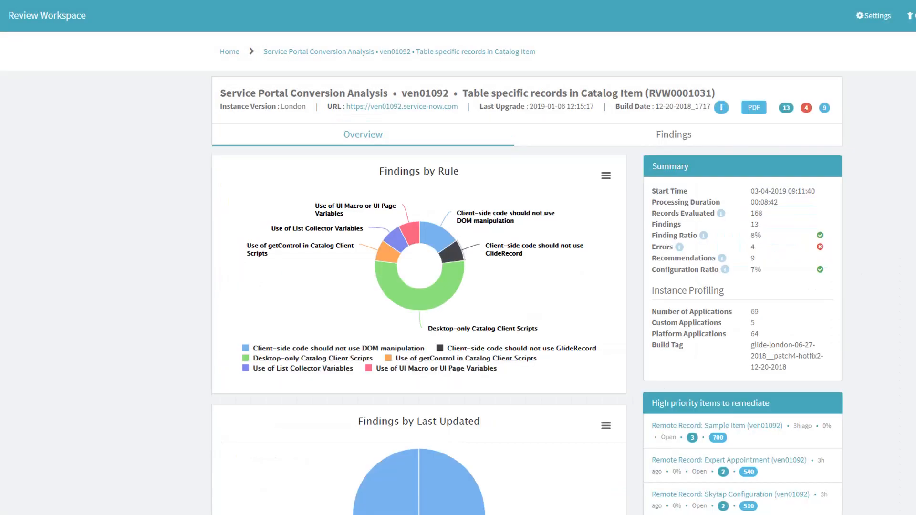
mouse_move(420, 292)
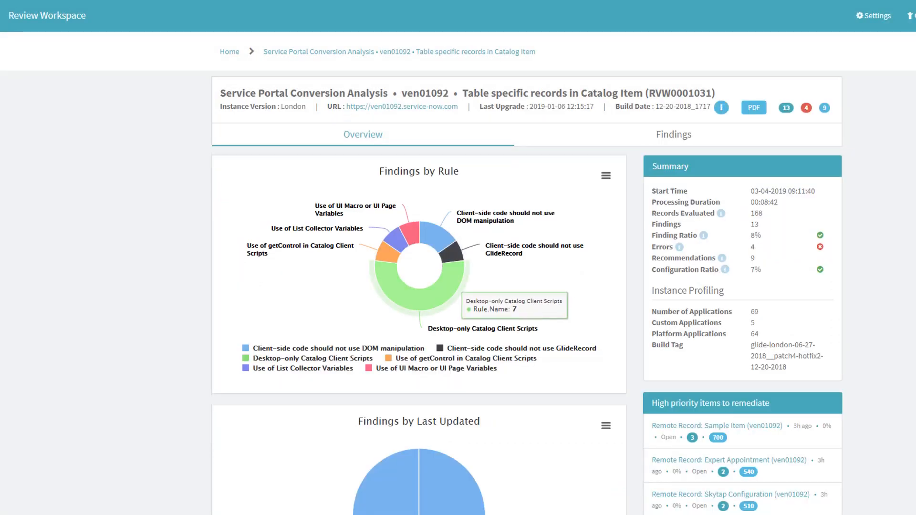
scroll("down", 3)
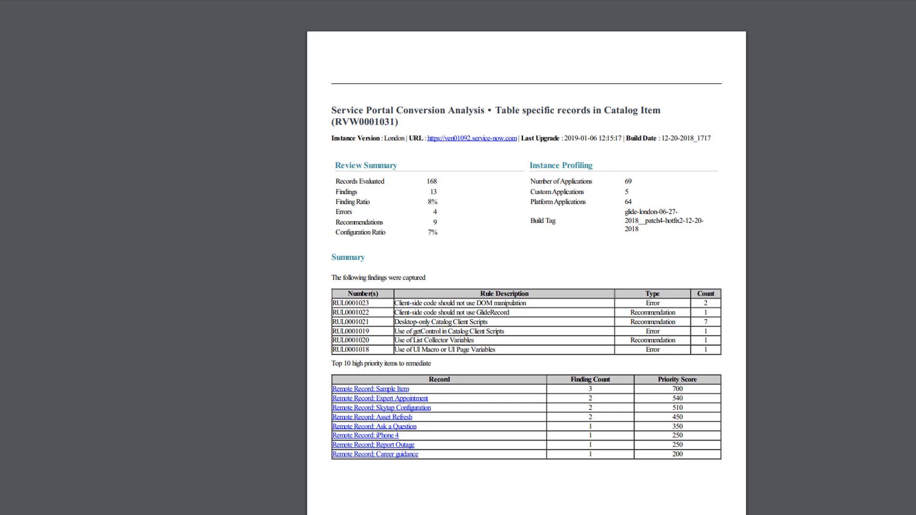
left_click(721, 107)
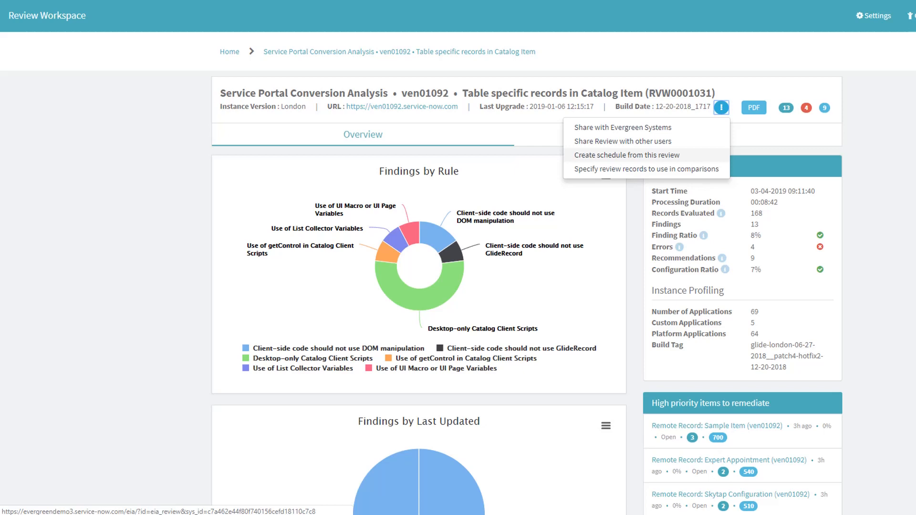
left_click(625, 154)
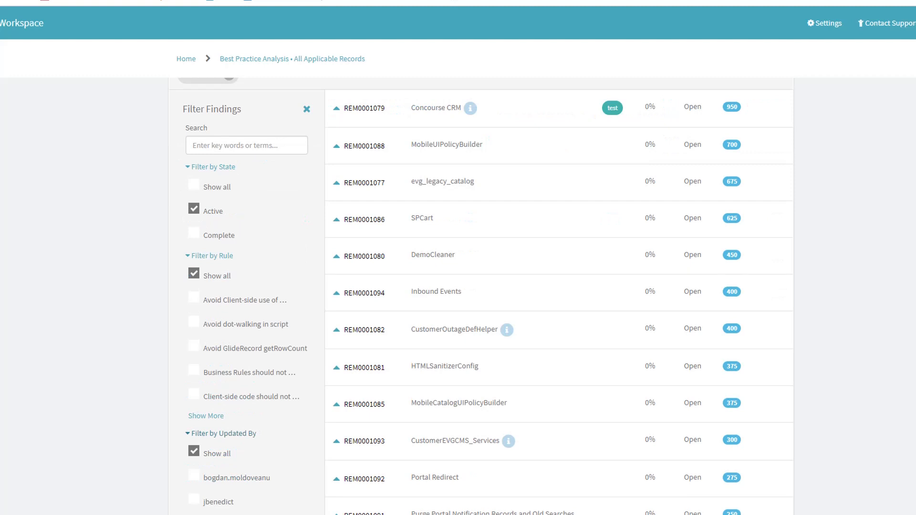
mouse_move(251, 396)
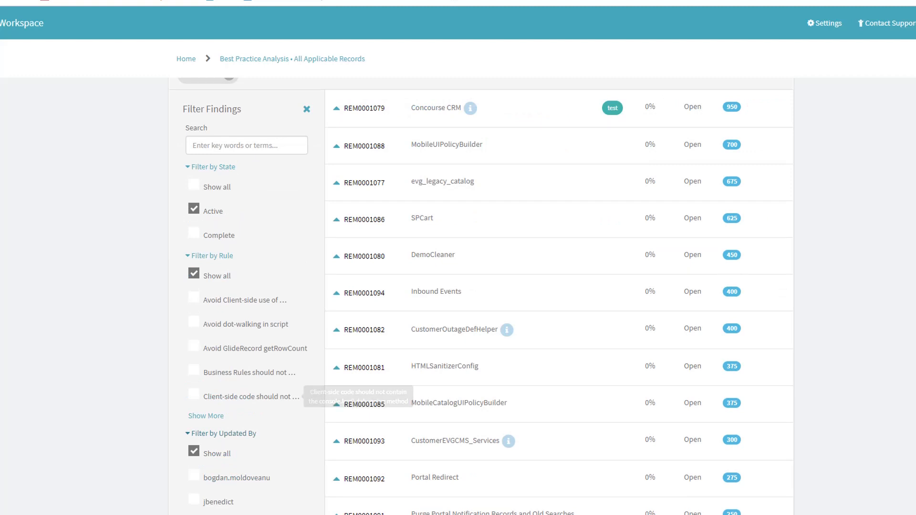
View and close the label definitions, then expand the pending REM0001075 SRA common variables finding
left_click(776, 107)
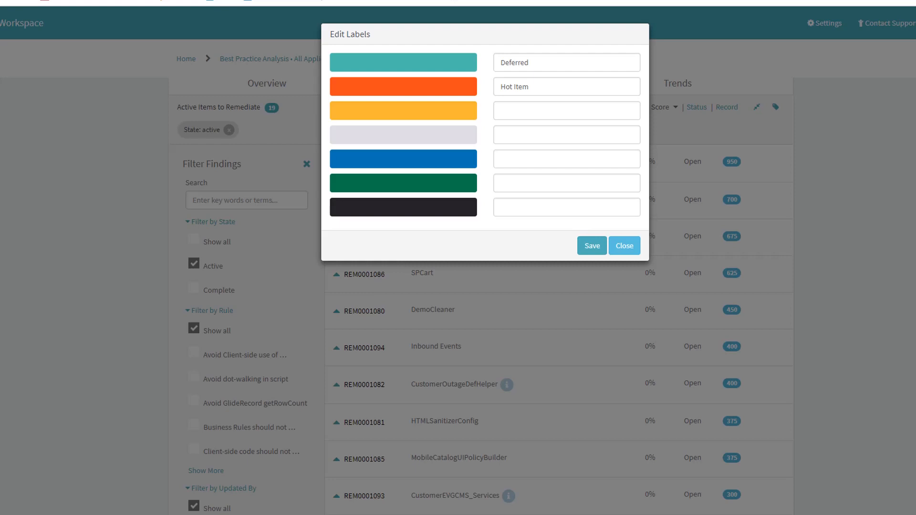
left_click(623, 245)
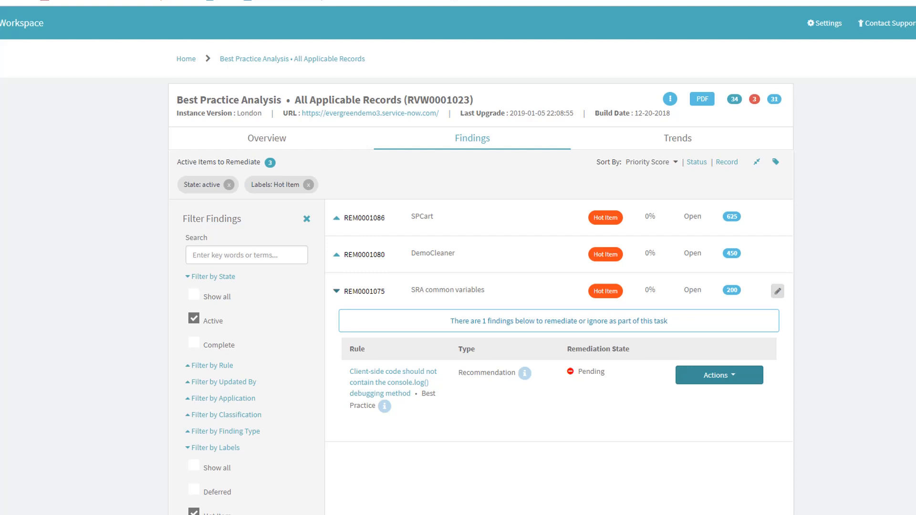
left_click(718, 375)
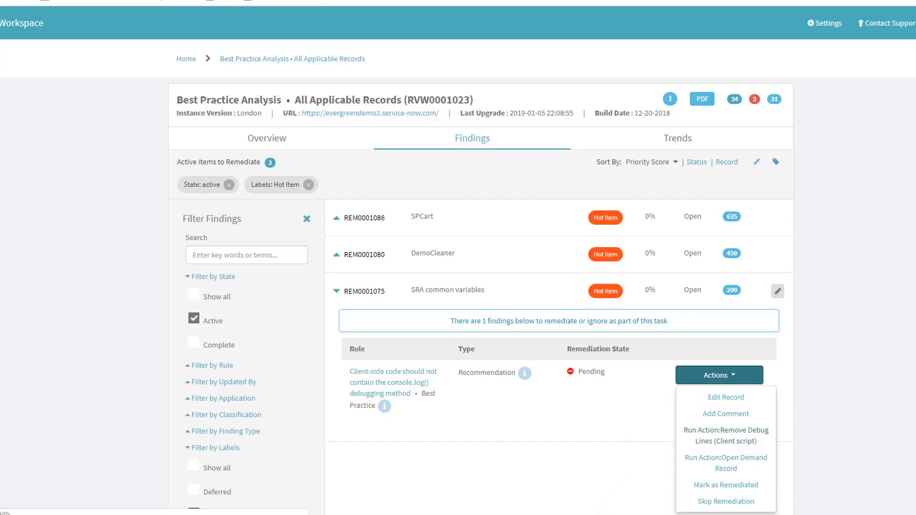
Remediate the SRA common variables finding and expand REM0001080 DemoCleaner's failed validation
left_click(726, 435)
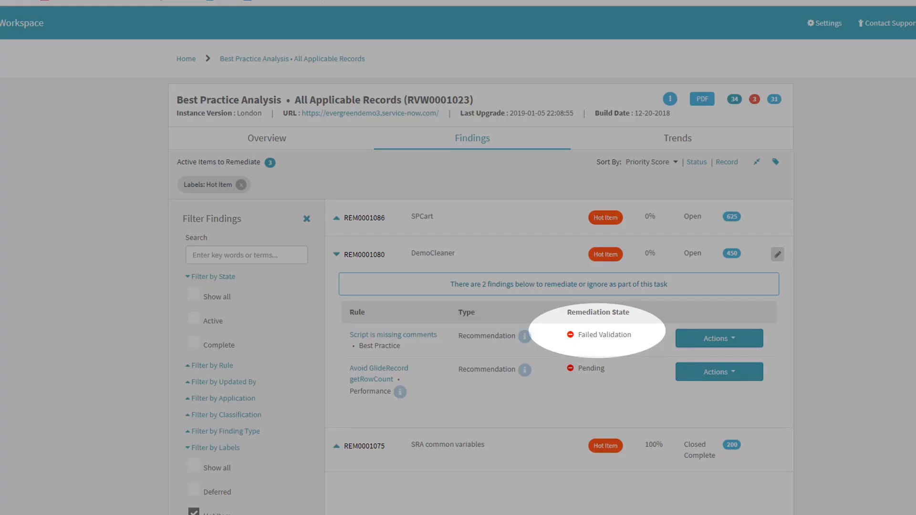
left_click(719, 372)
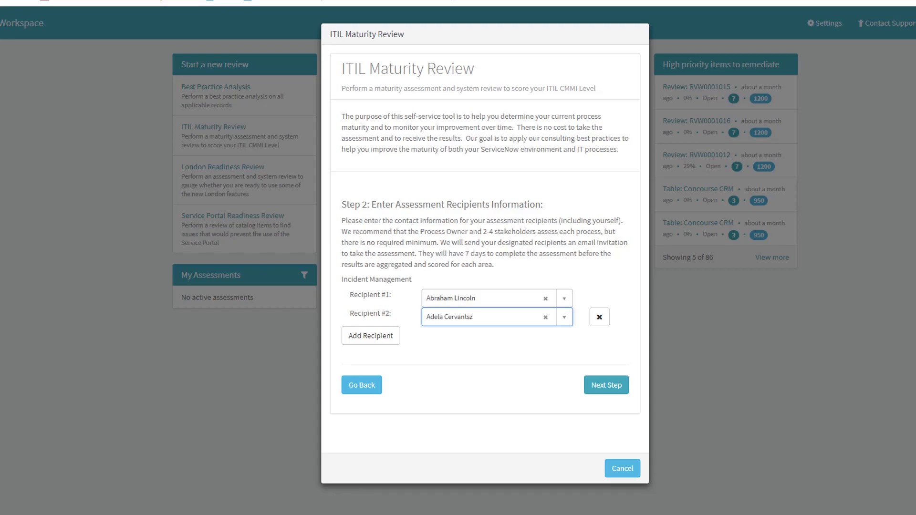
Proceed past the recipients and expand the incident managers question's business impact
left_click(606, 384)
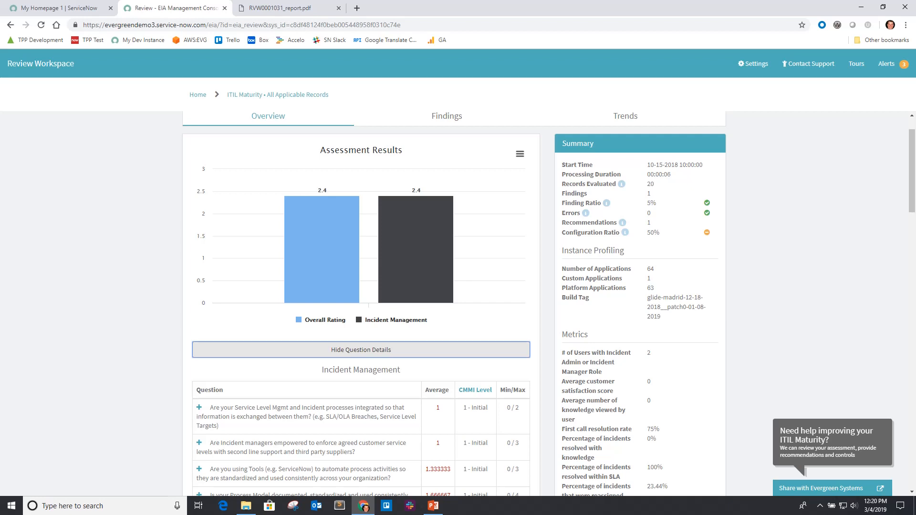
left_click(198, 347)
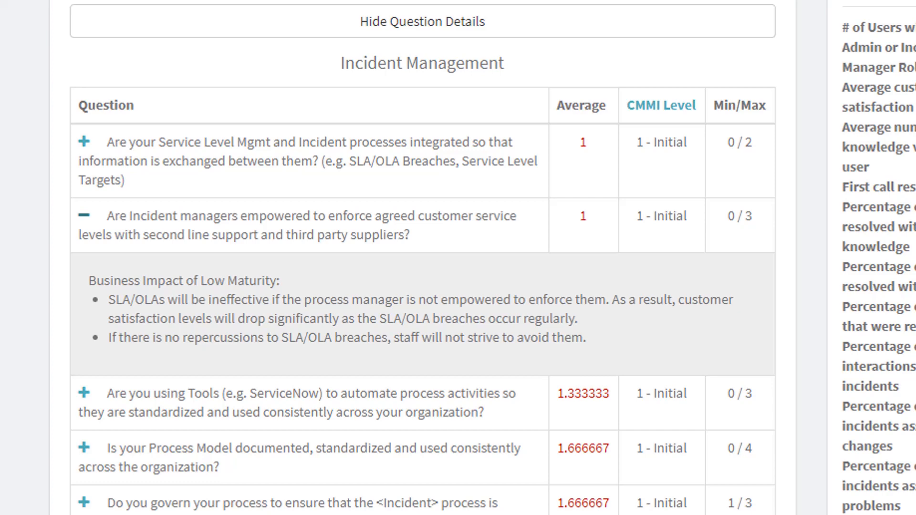
scroll("right", 3)
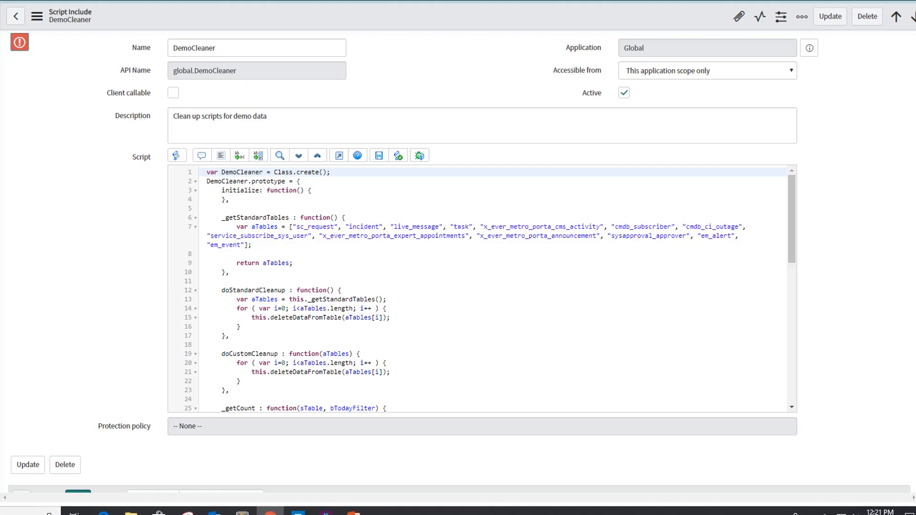
Add a comment on line 1 of DemoCleaner and open its EIA Alerts panel
left_click(20, 42)
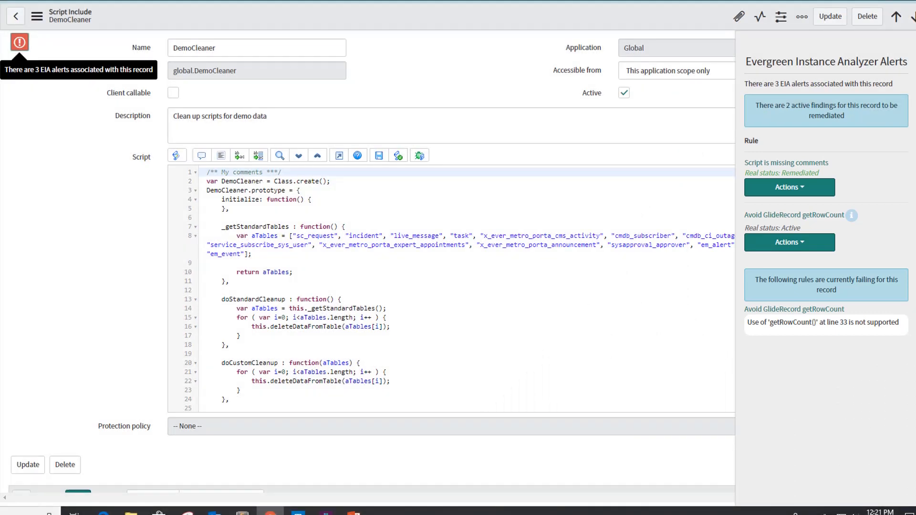
left_click(789, 187)
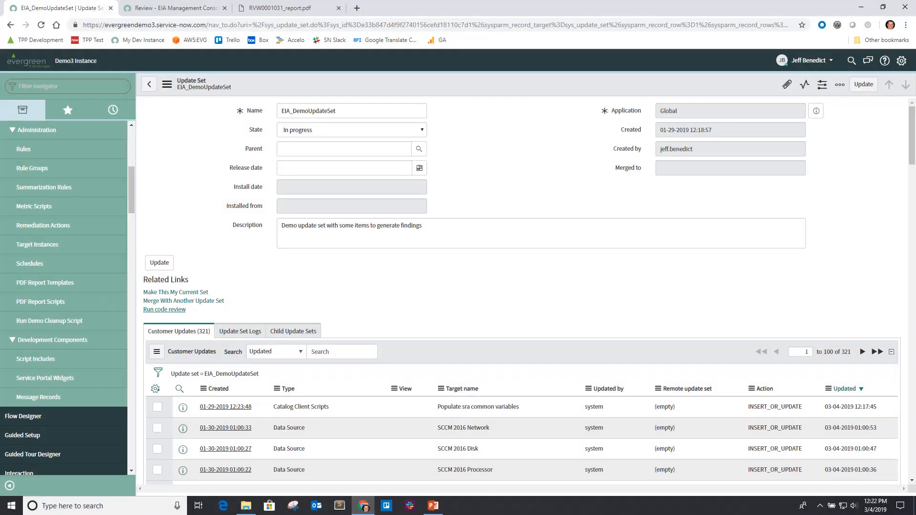
Run a code review of EIA_DemoUpdateSet and open its remediation update set record
left_click(164, 310)
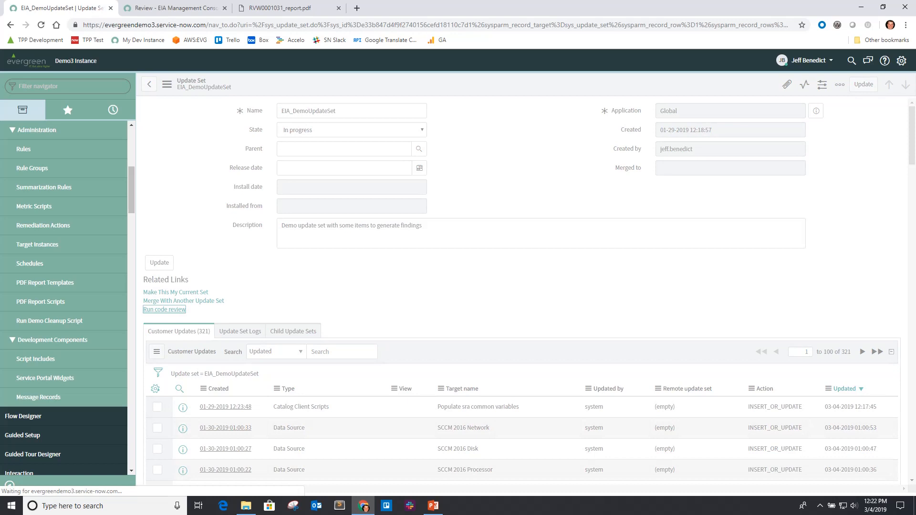
left_click(165, 309)
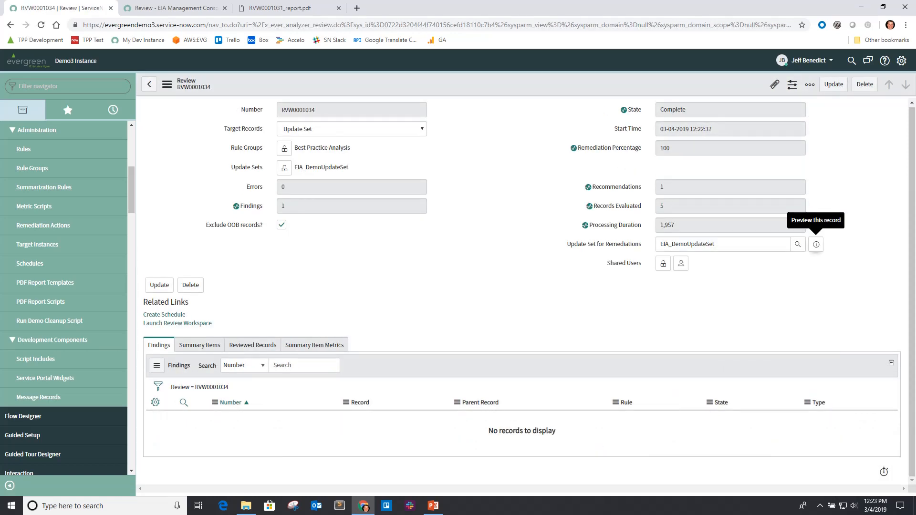
left_click(815, 244)
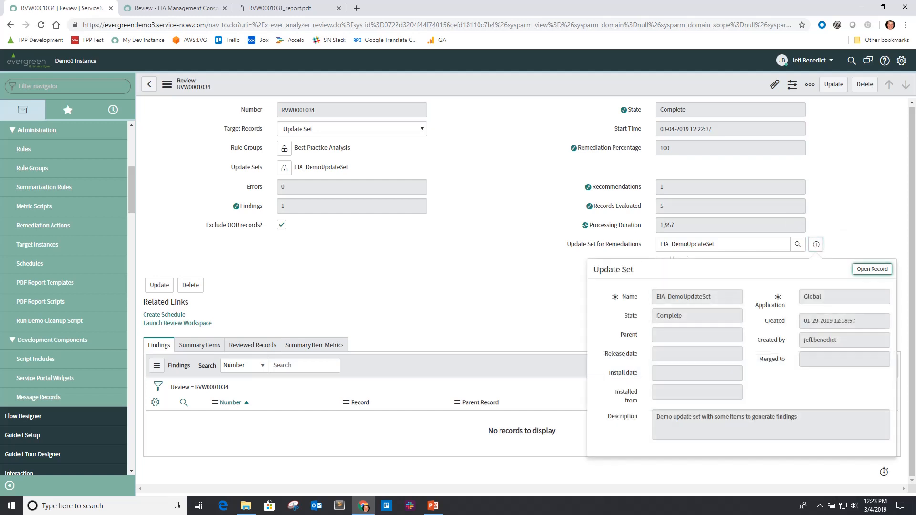
left_click(871, 268)
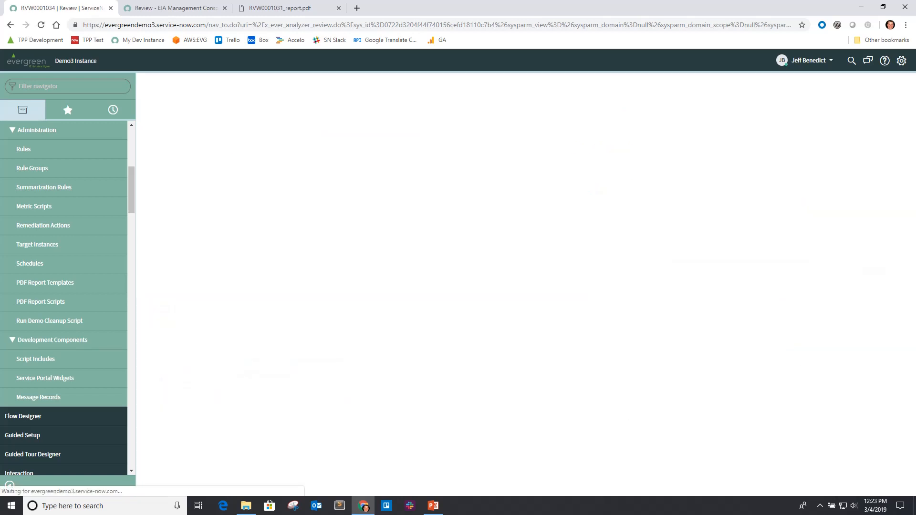